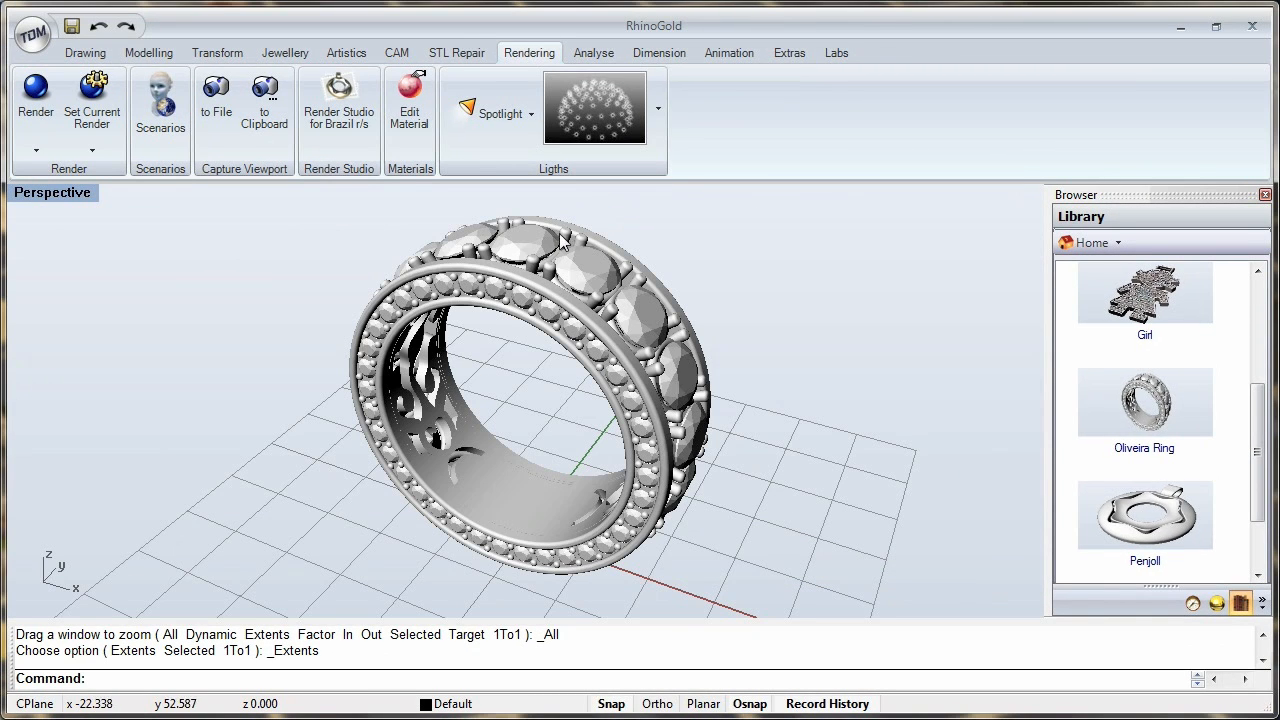
- Set Brazil for Rhino as the current render plug-in via Render Studio for Brazil
left_click(339, 105)
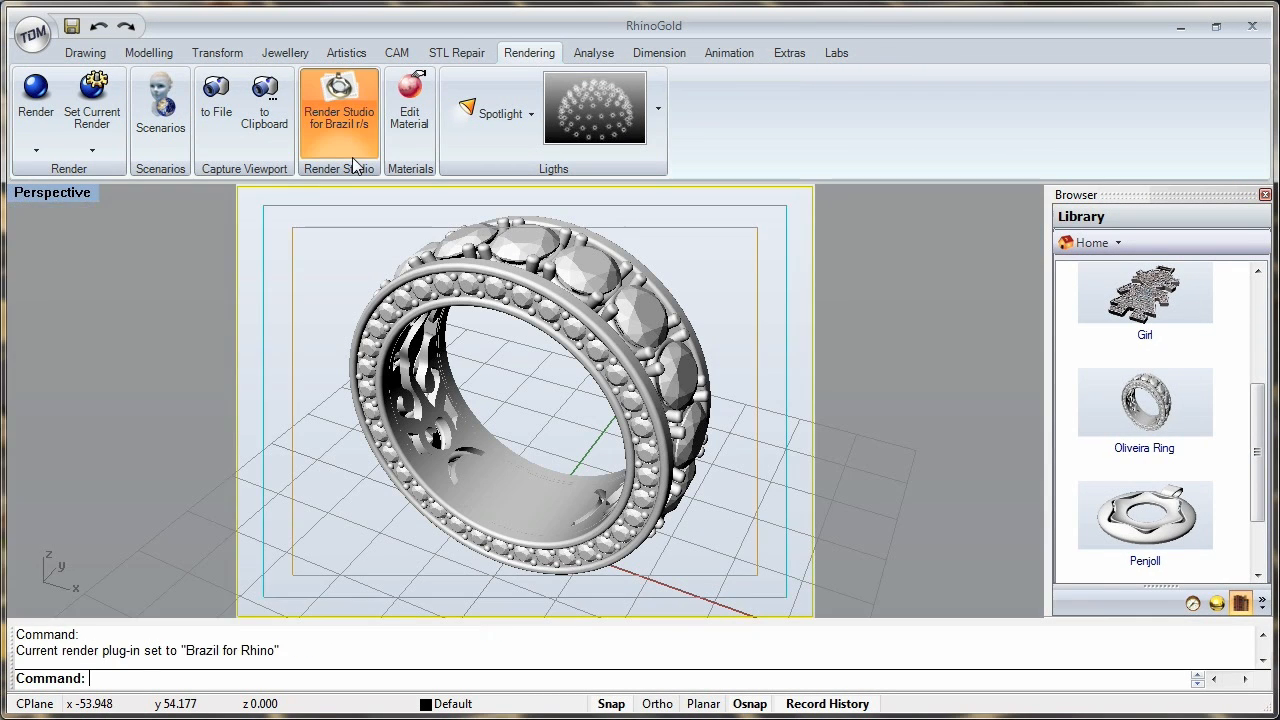
- Open Render Studio for Brazil and apply the StudioE environment after trying StudioB
left_click(339, 100)
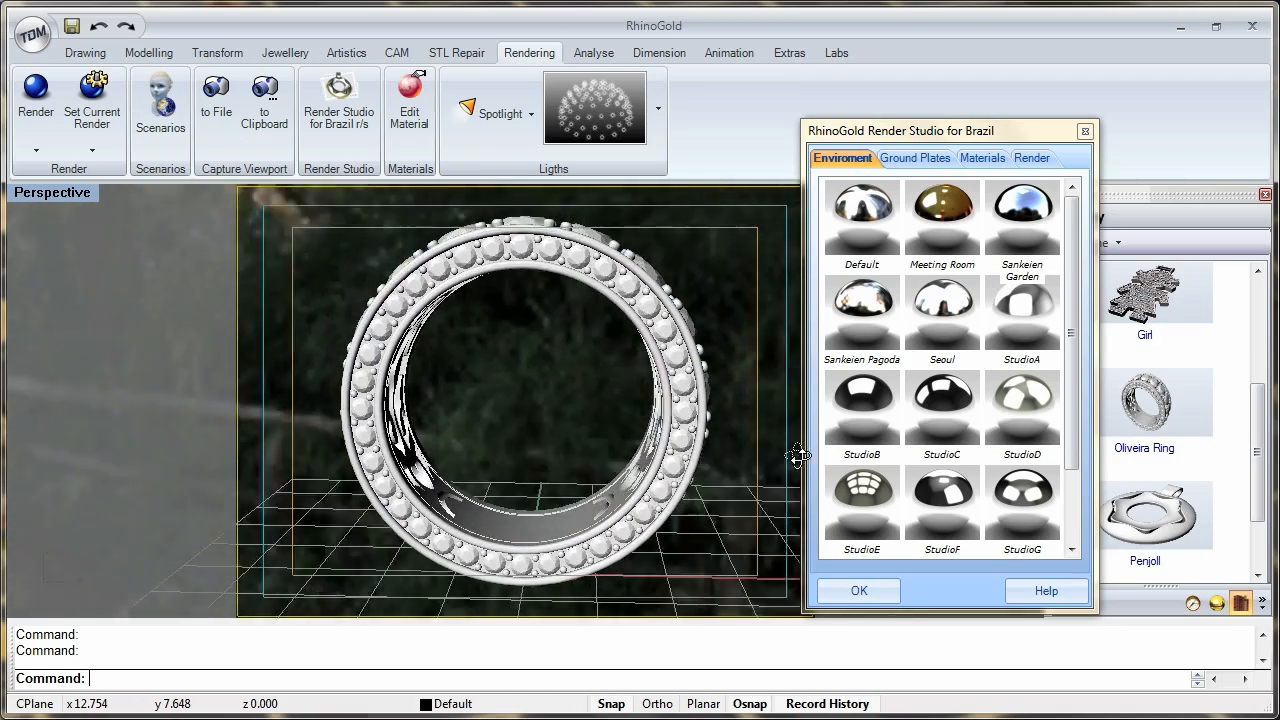
left_click_drag(500, 400, 795, 455)
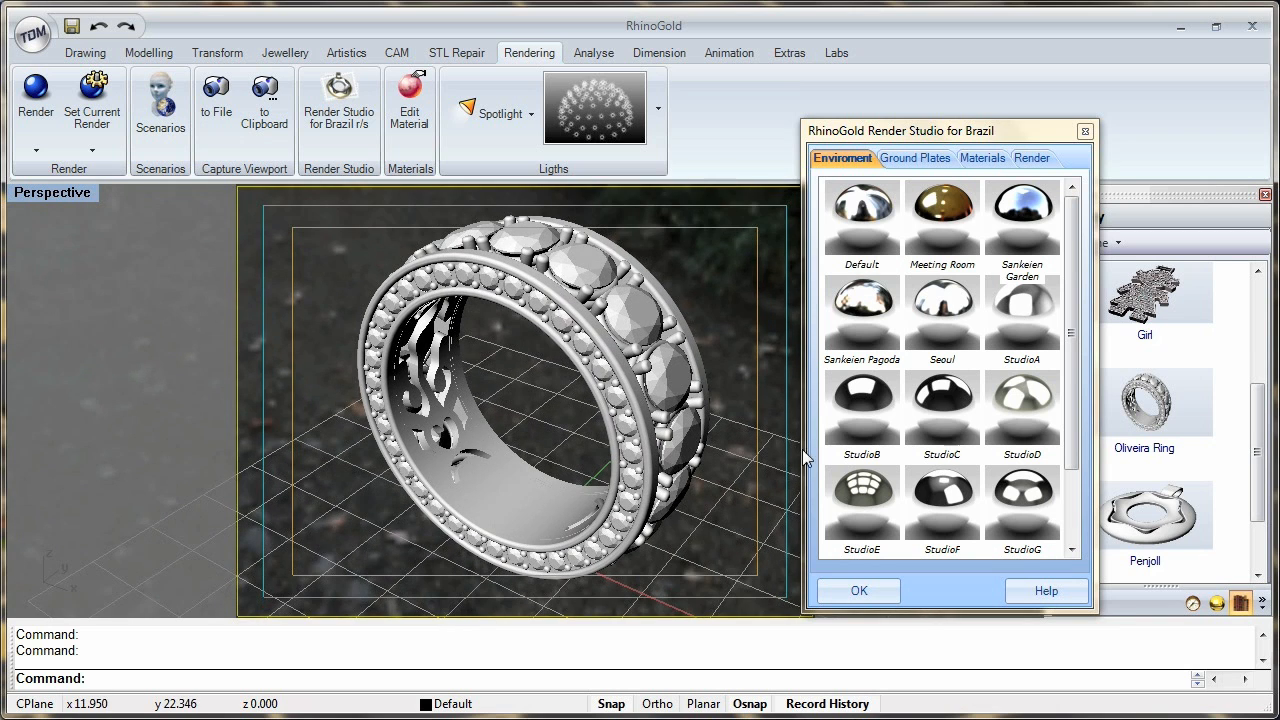
left_click(861, 407)
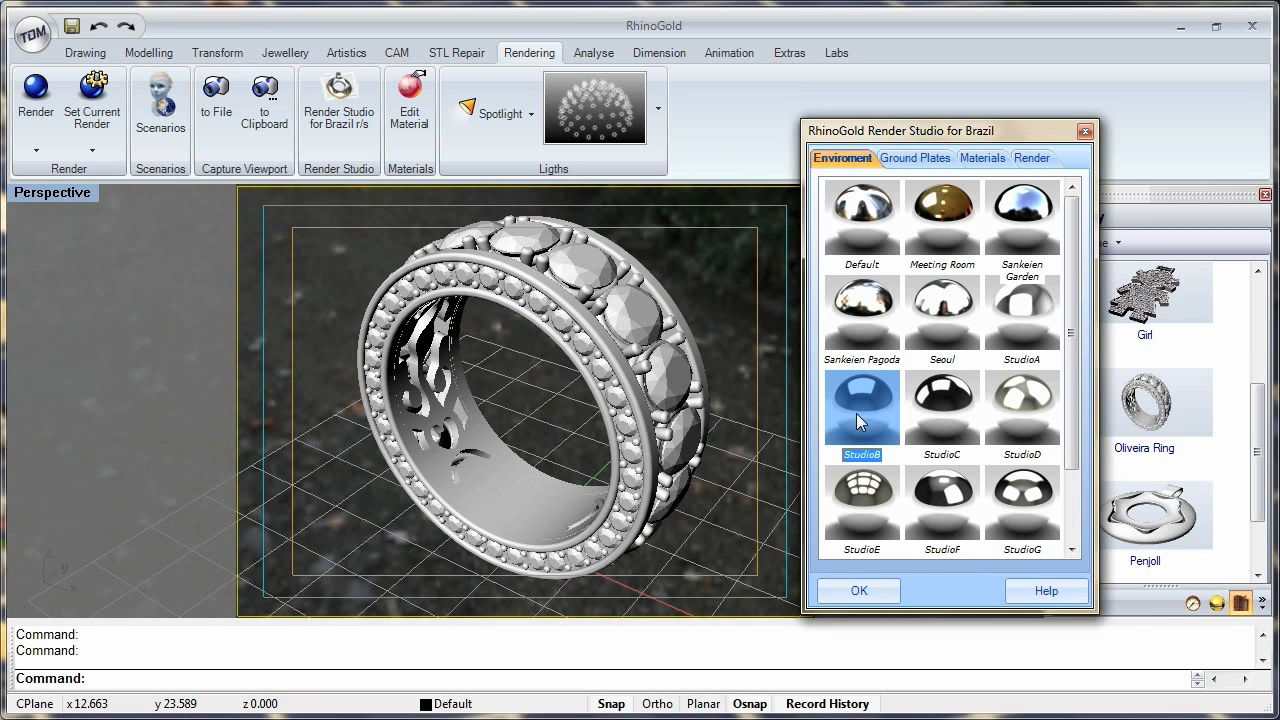
left_click(861, 498)
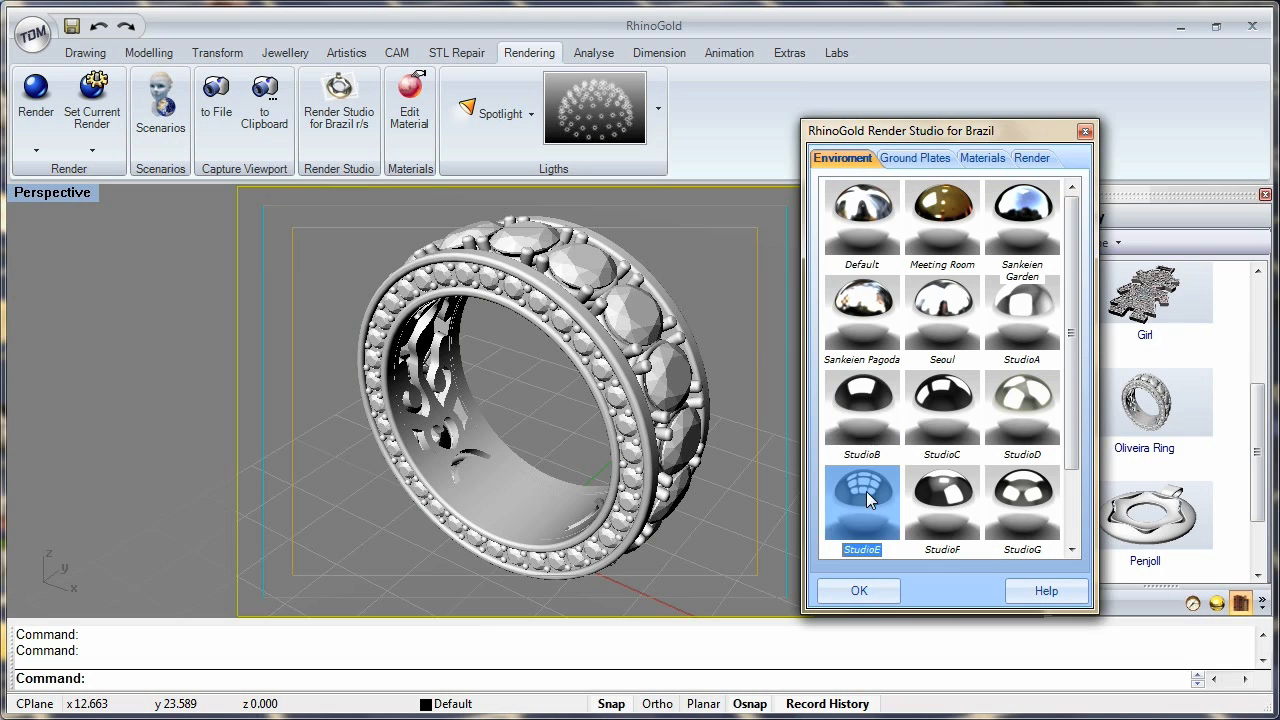
mouse_move(868, 235)
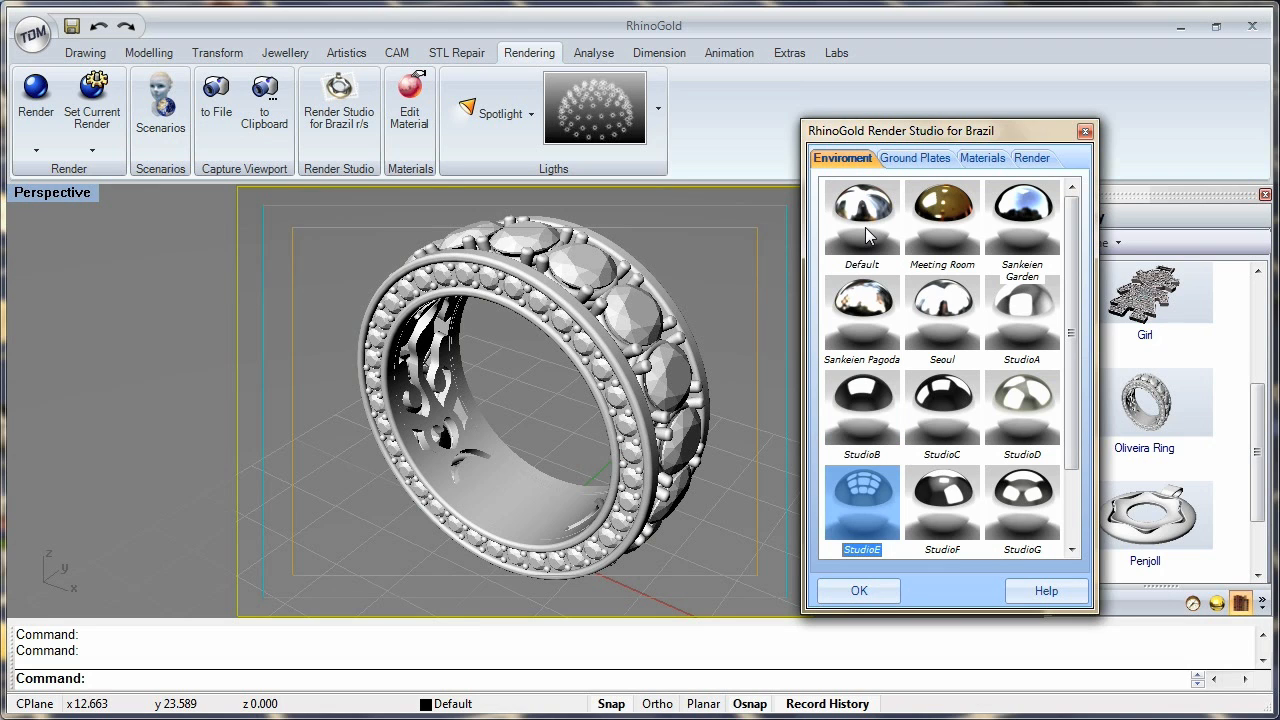
- Browse the ground plate categories and apply the Marble Chess plate from the Marble folder
left_click(913, 158)
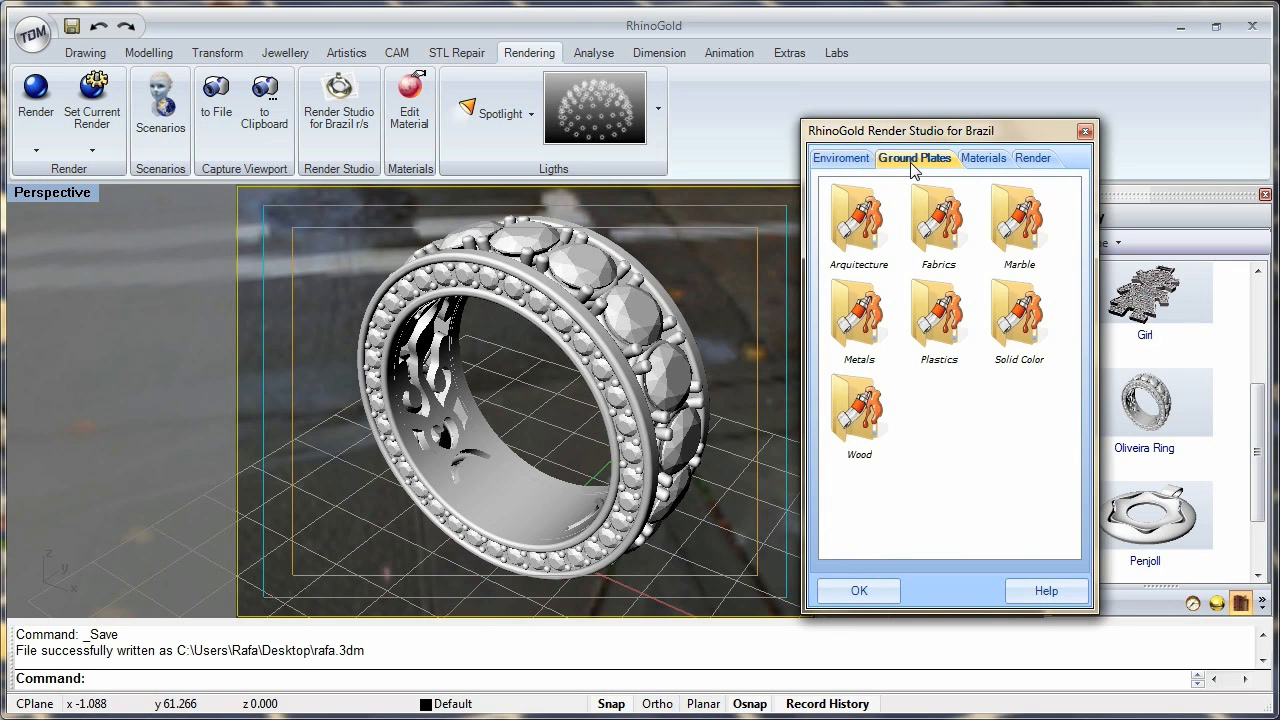
double_click(858, 215)
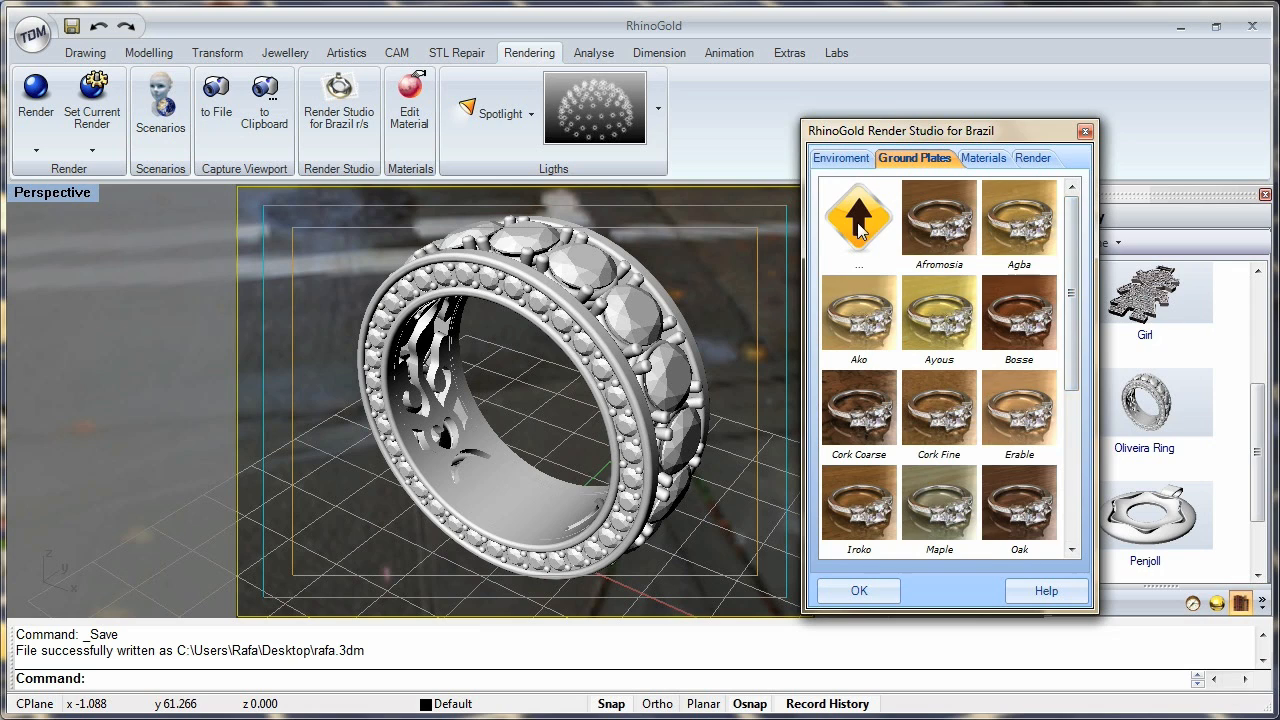
left_click(858, 217)
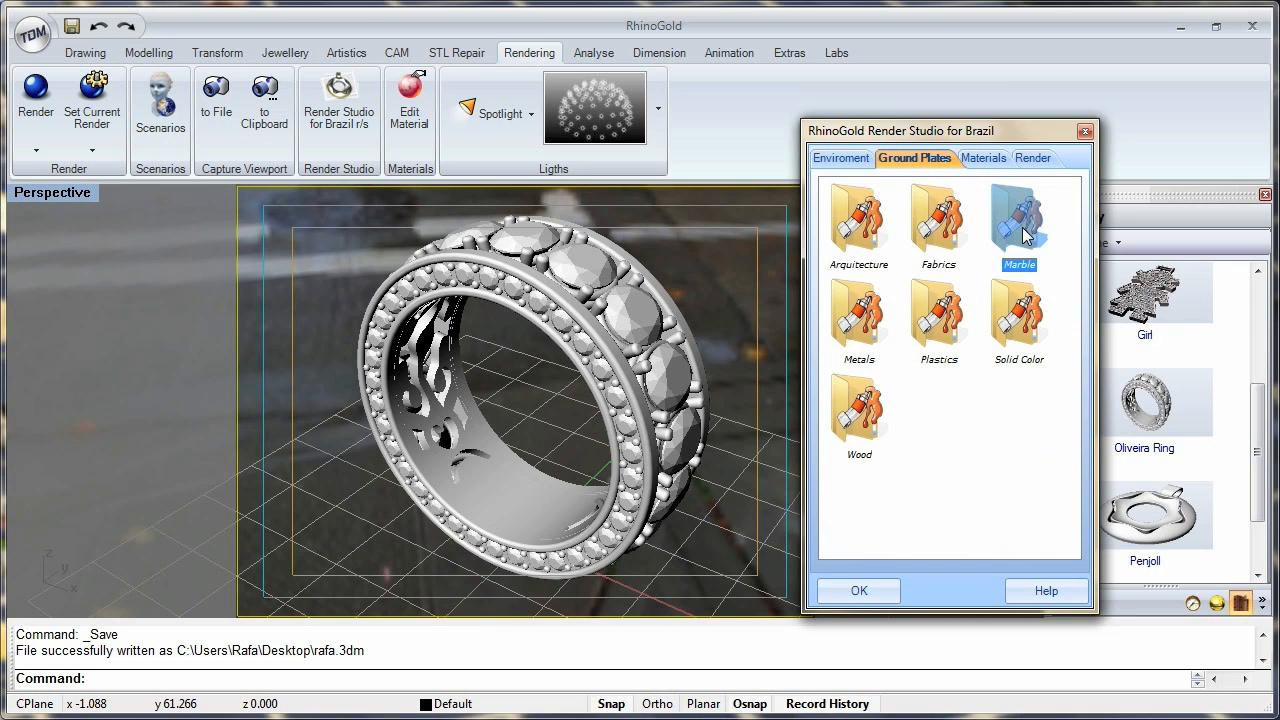
double_click(1018, 218)
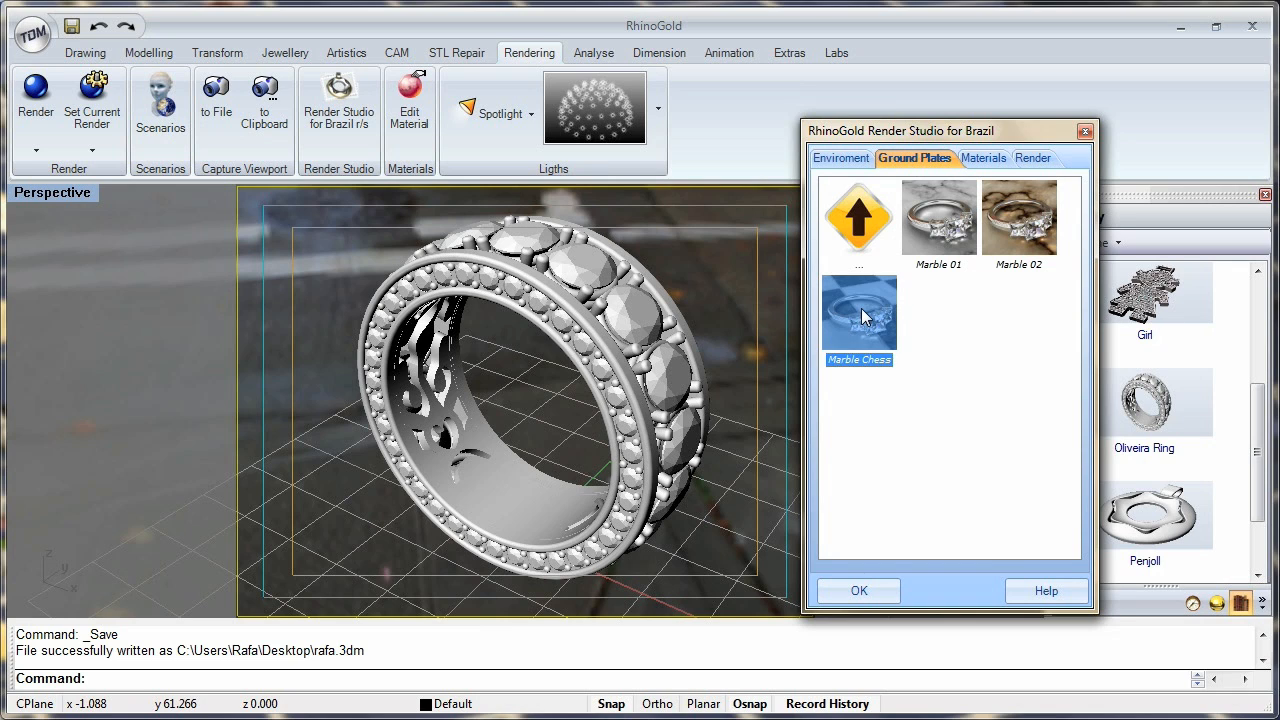
left_click(858, 313)
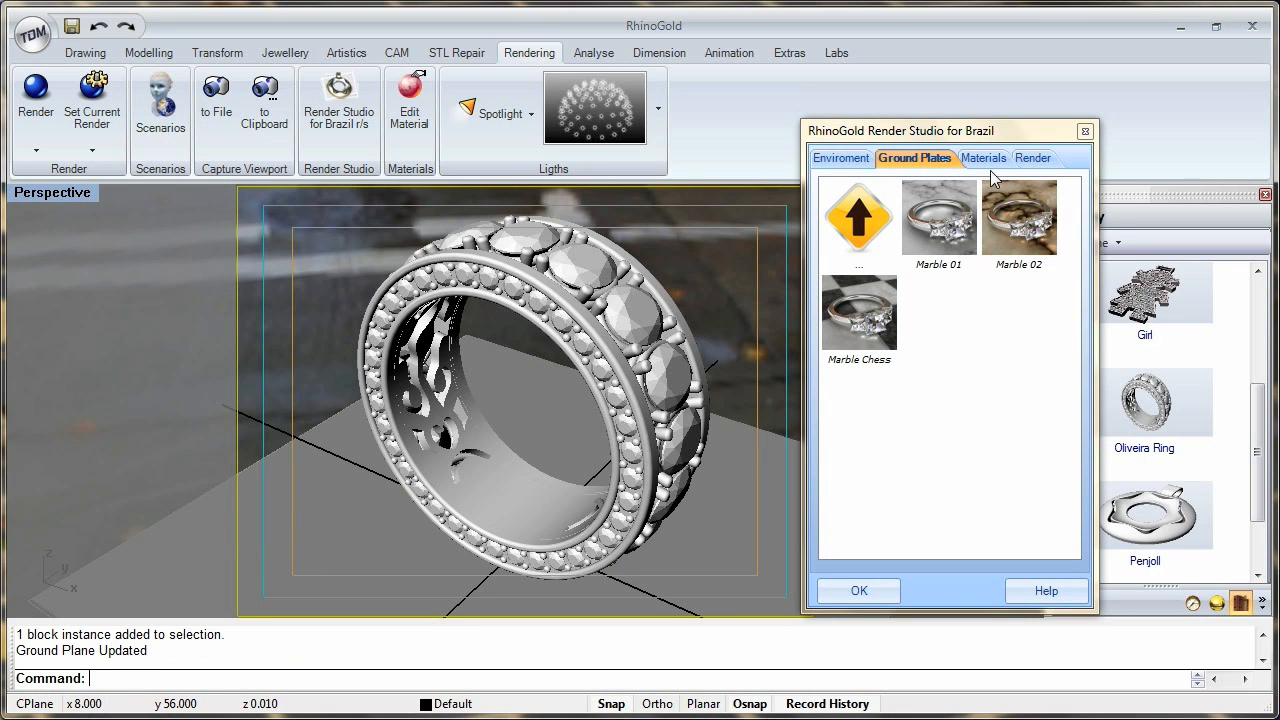
- Apply the White Gold Polish material to the ring metal
left_click(982, 158)
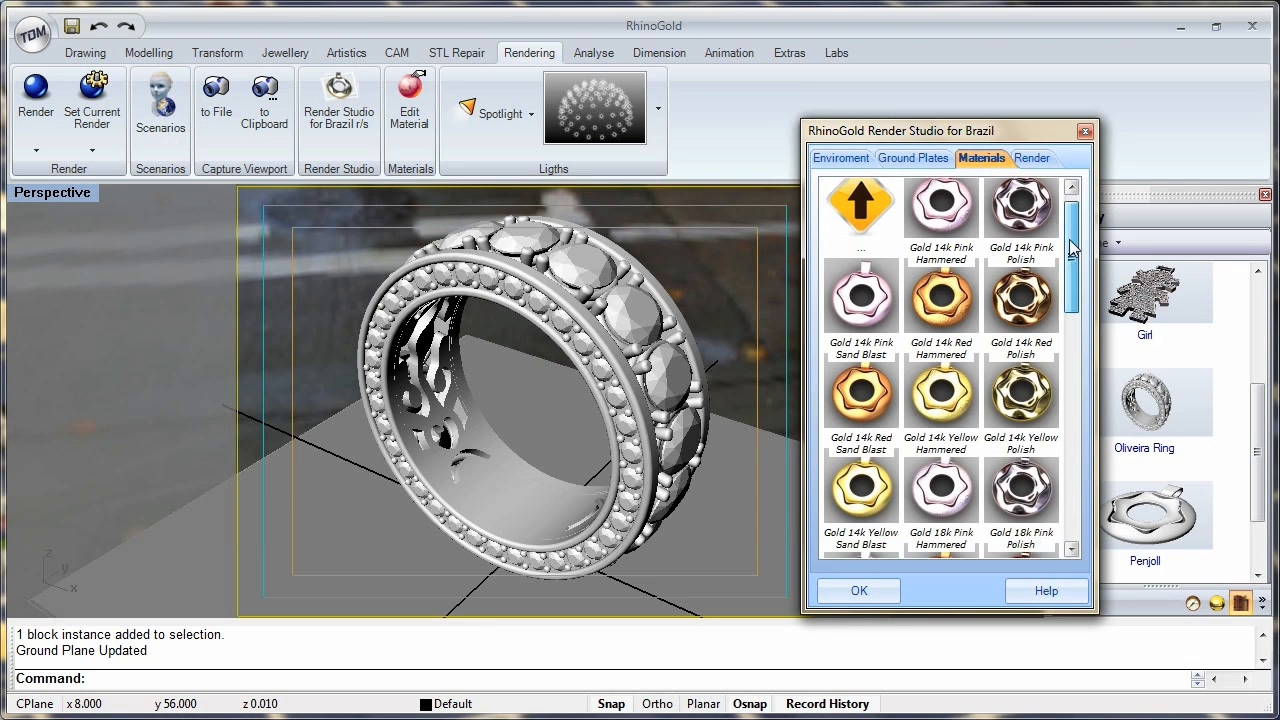
scroll("down", 3)
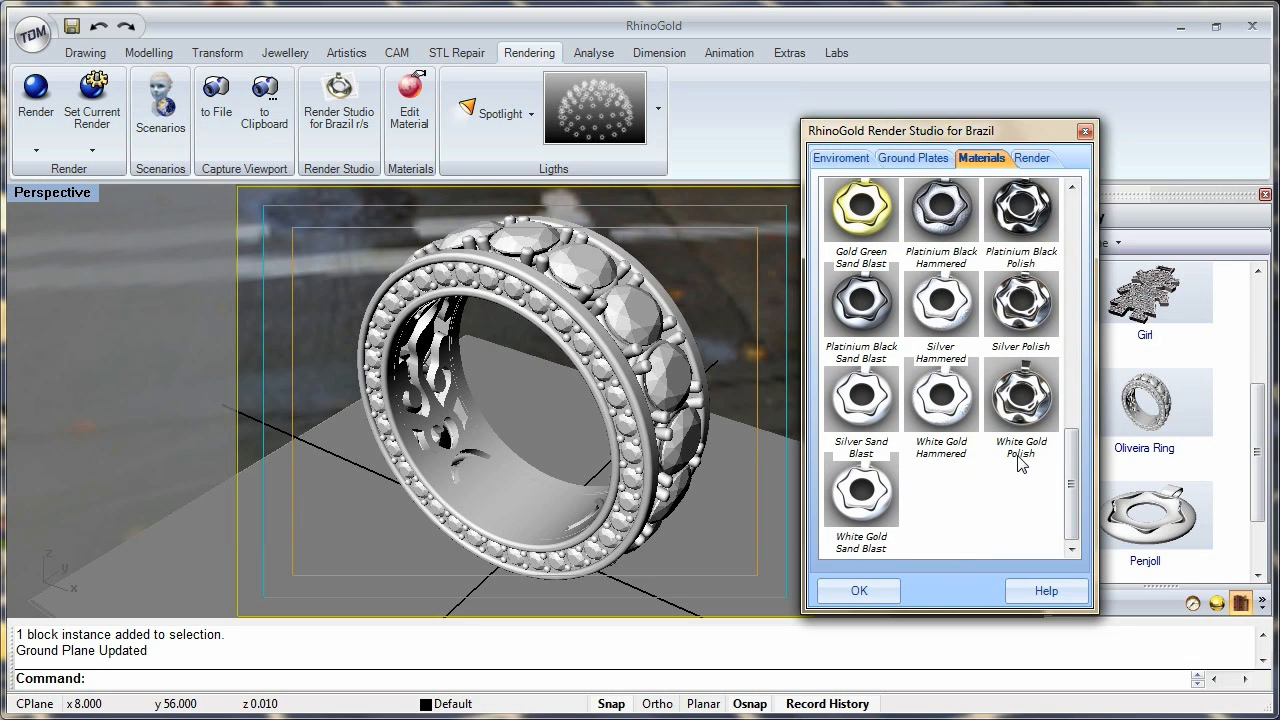
left_click(1020, 395)
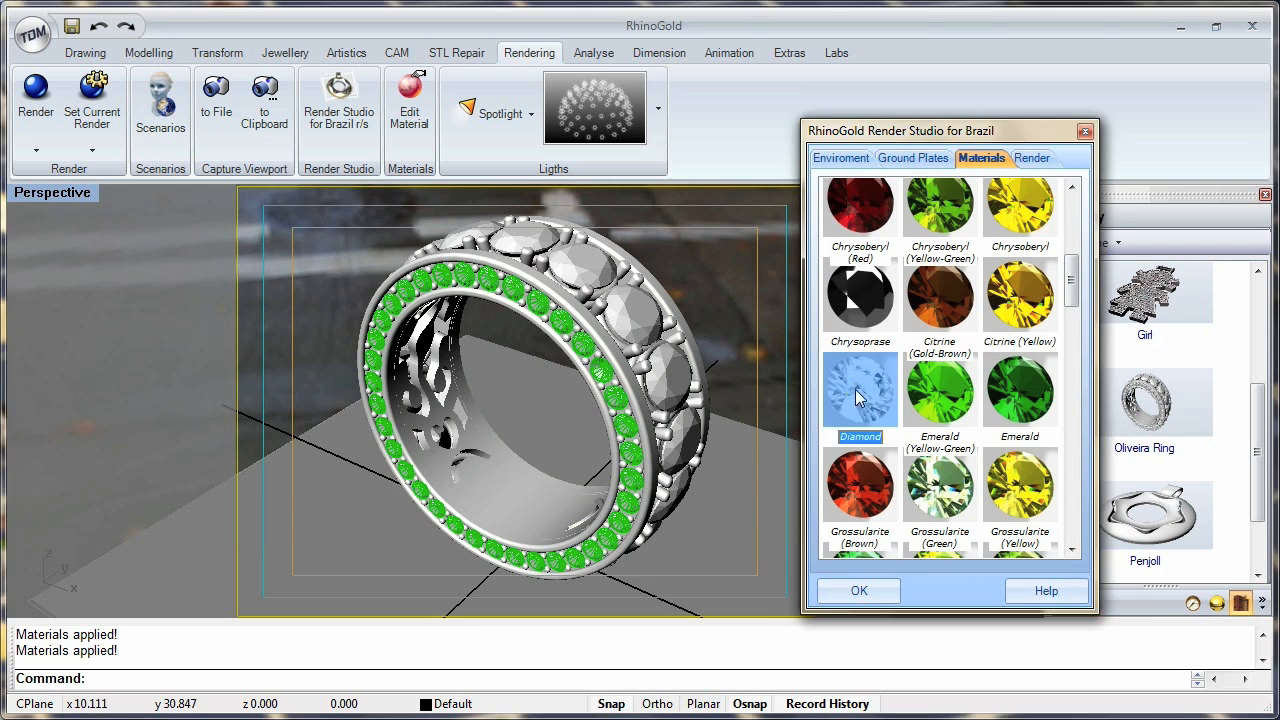
- Give the large stones the Ruby material and start a High Quality Brazil render
scroll("down", 3)
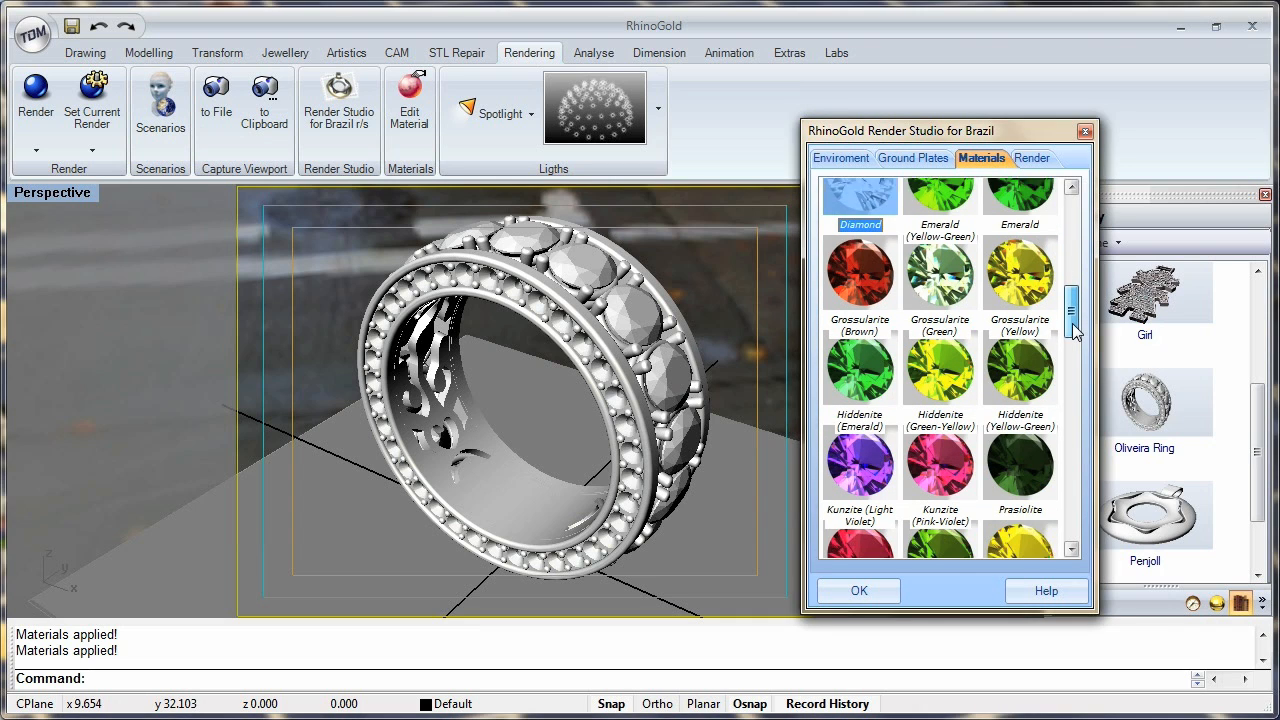
scroll("down", 3)
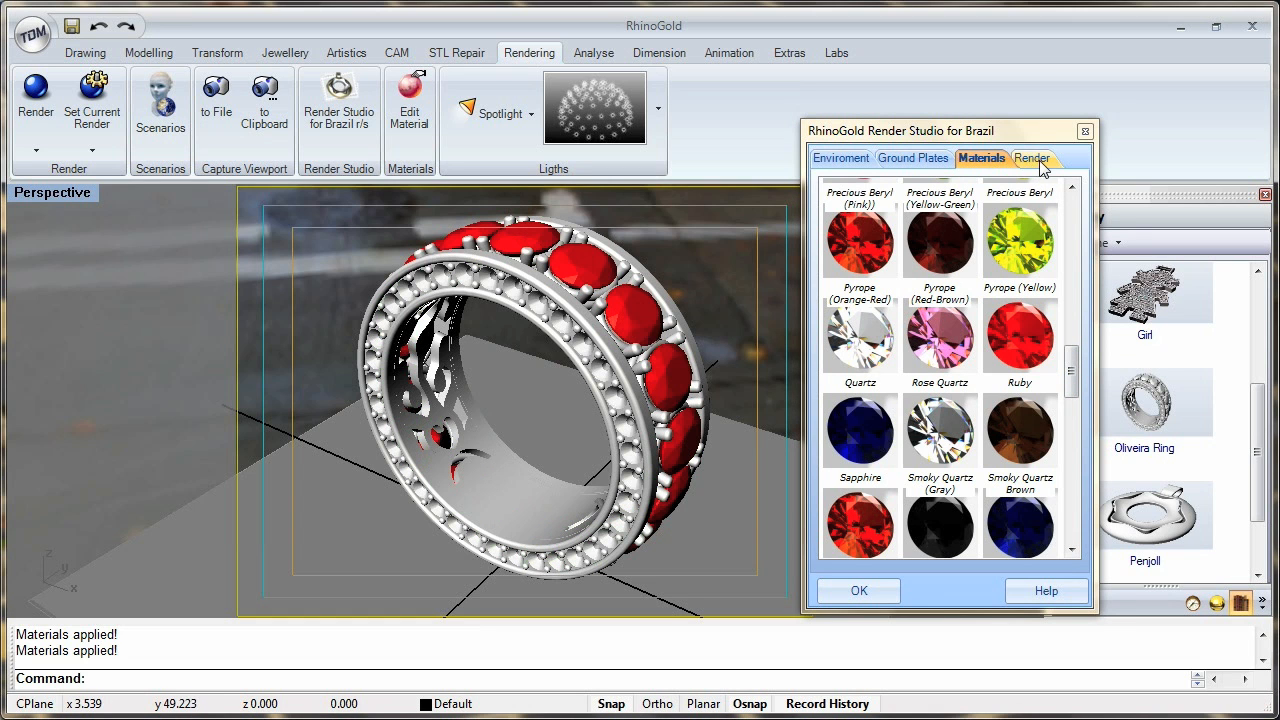
left_click(1031, 158)
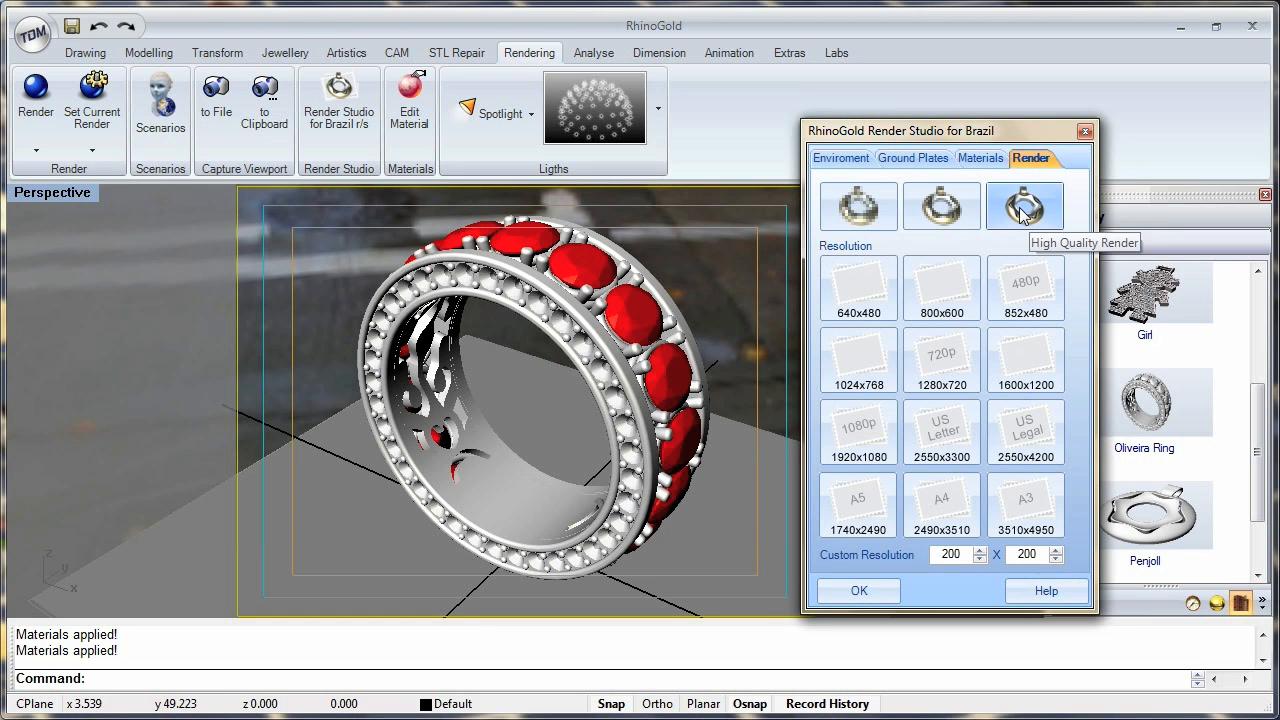
left_click(858, 590)
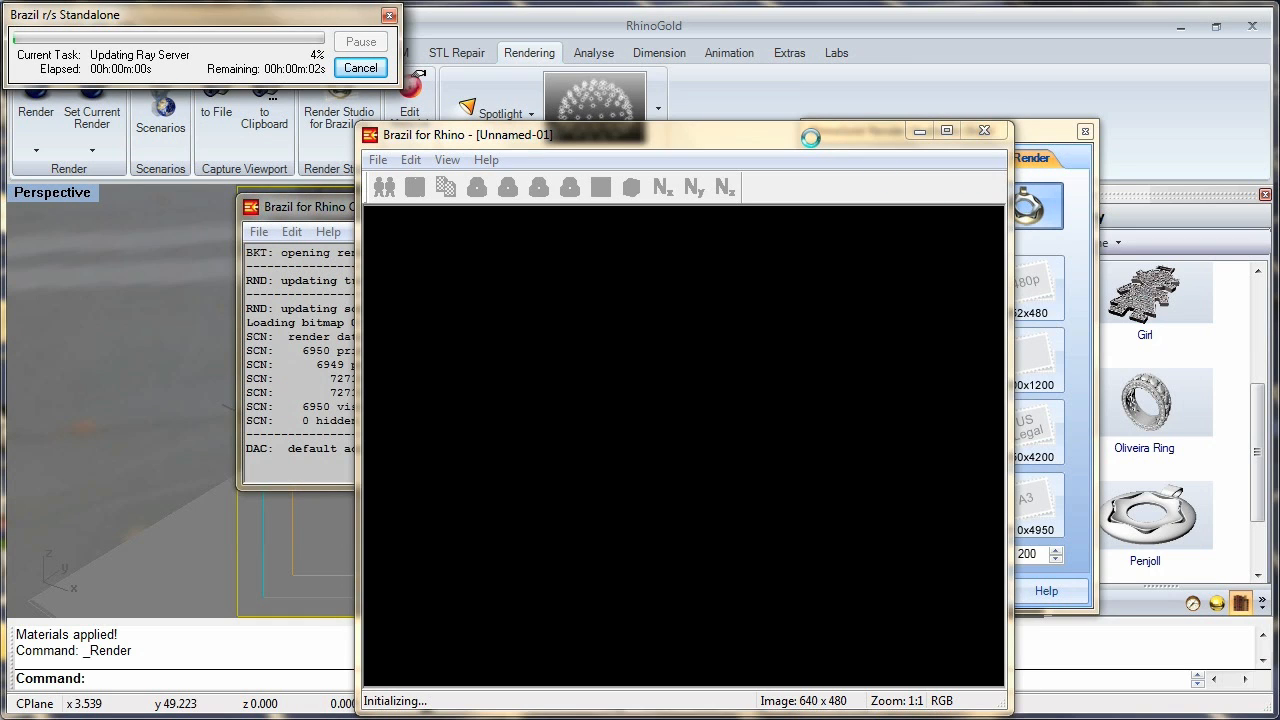